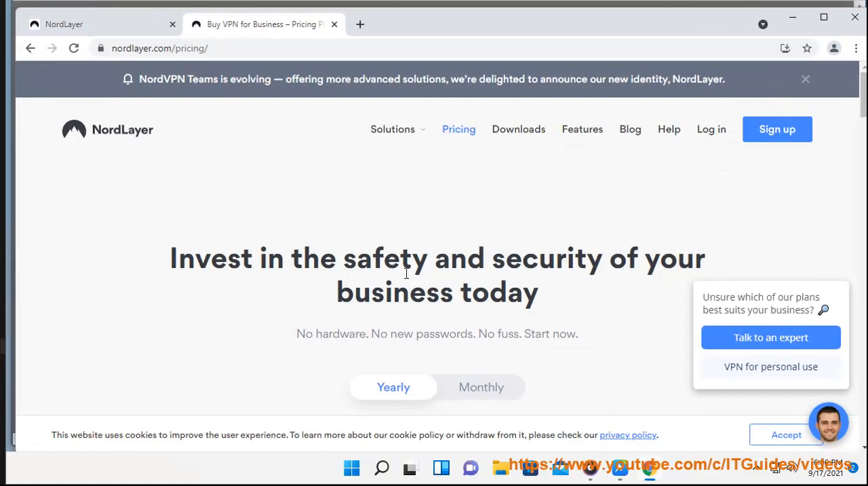
Step: Scroll the pricing page down to the Basic, Advanced and Enterprise feature lists, highlighting on-premise dedicated servers
left_click(160, 49)
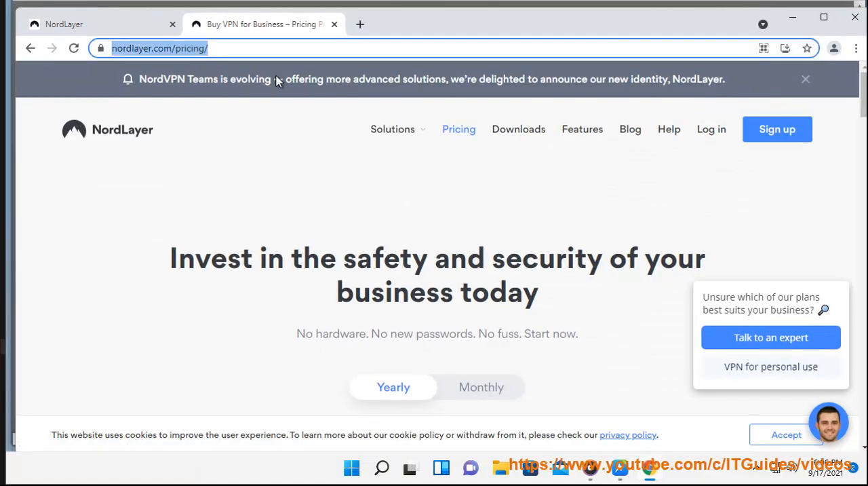
scroll("down", 3)
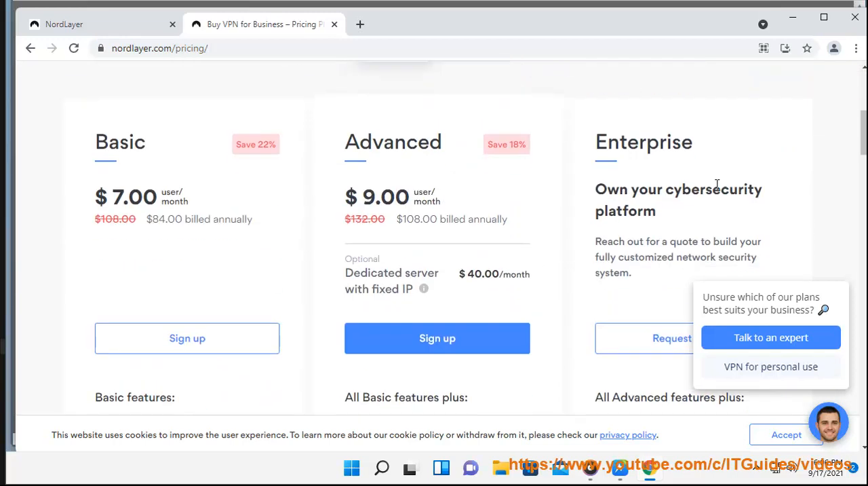
scroll("down", 3)
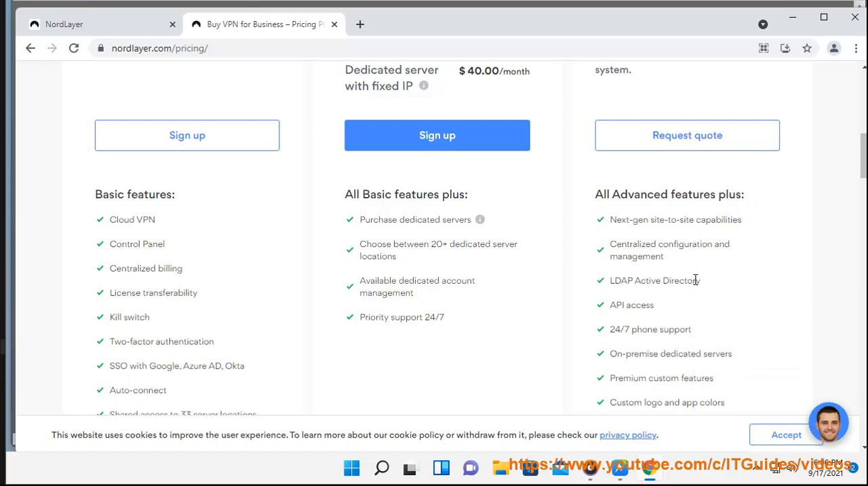
scroll("down", 3)
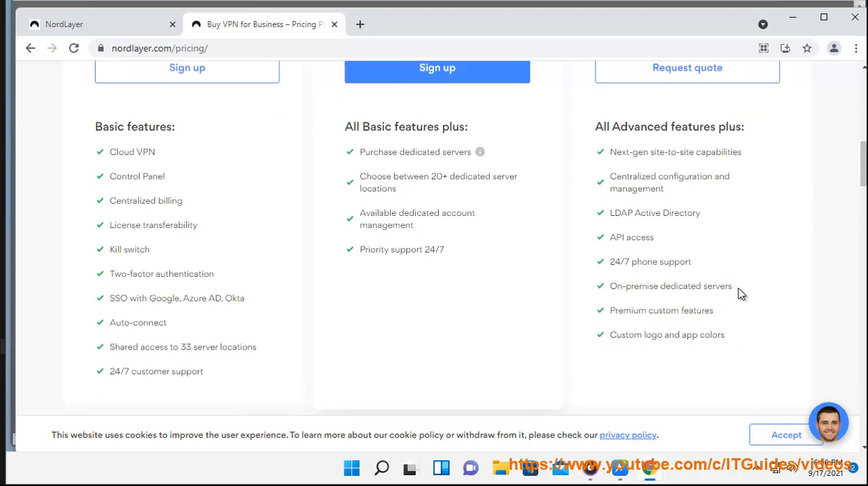
double_click(670, 284)
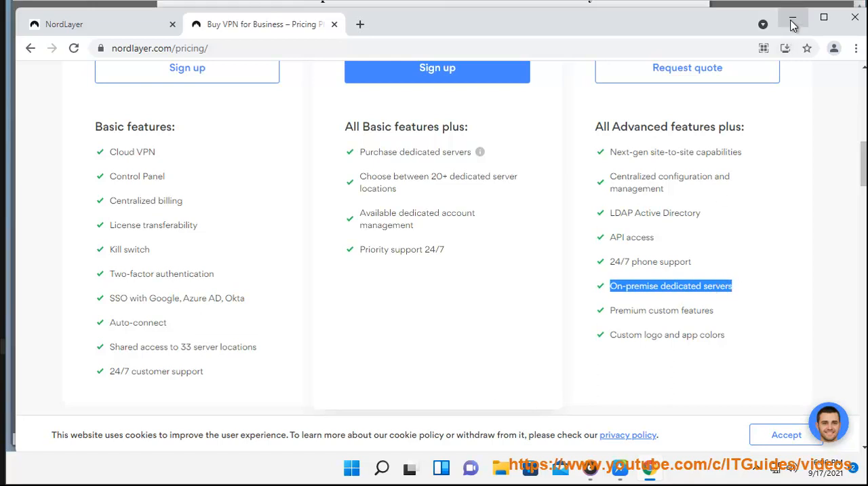
Step: Minimize Chrome and scroll through the Word document of dedicated server locations
left_click(792, 16)
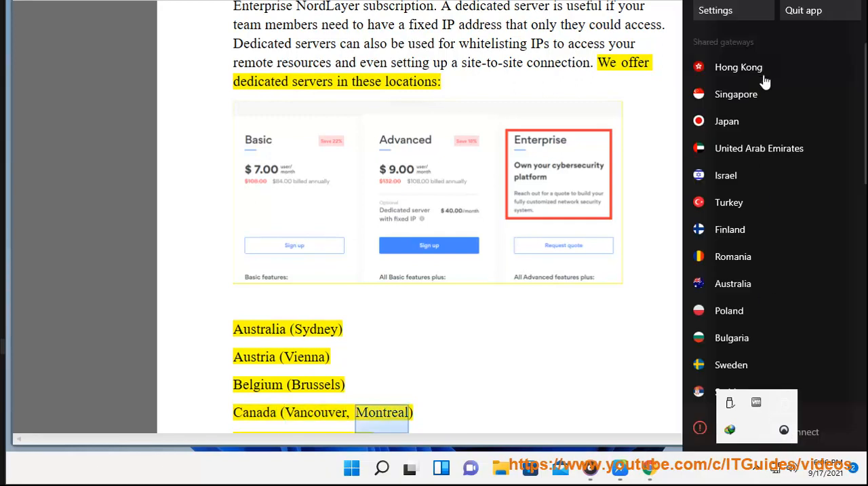
scroll("down", 3)
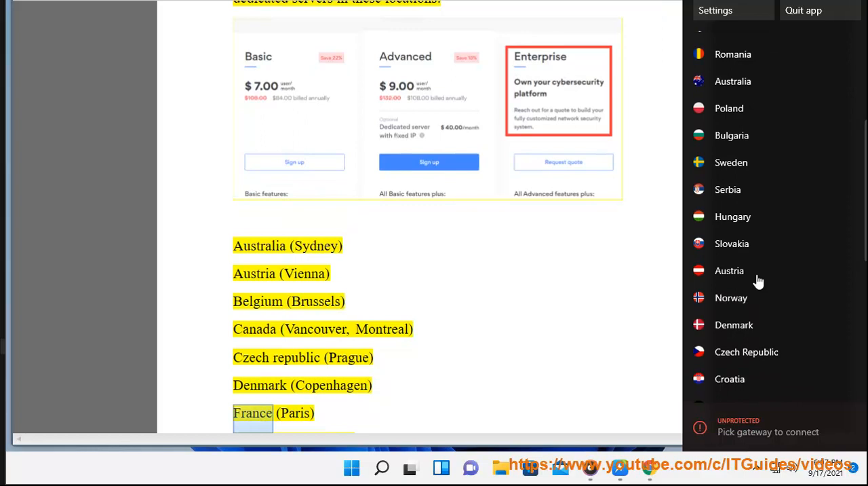
scroll("down", 3)
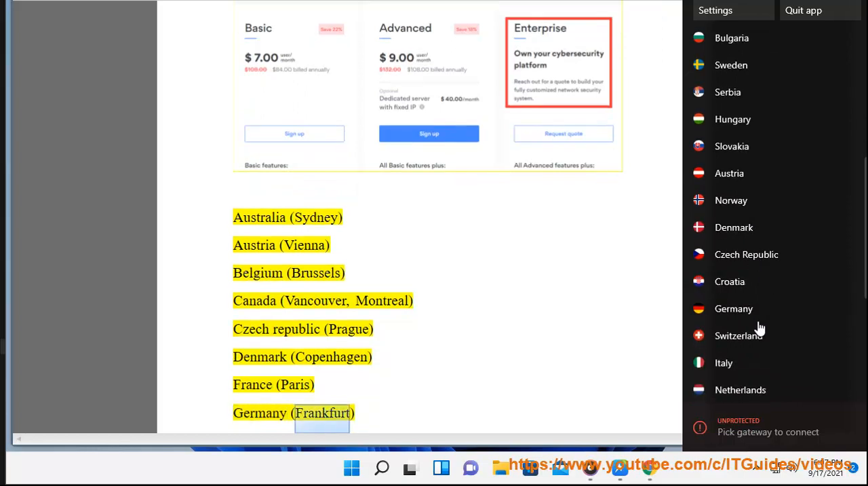
scroll("down", 3)
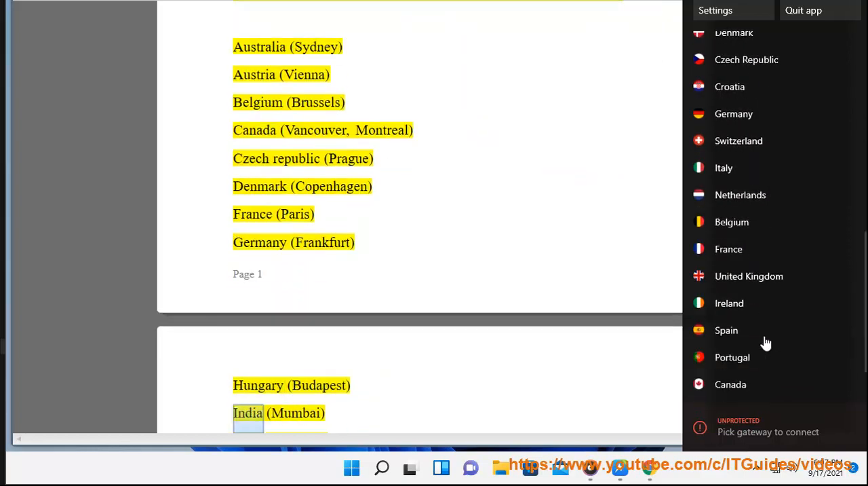
scroll("down", 3)
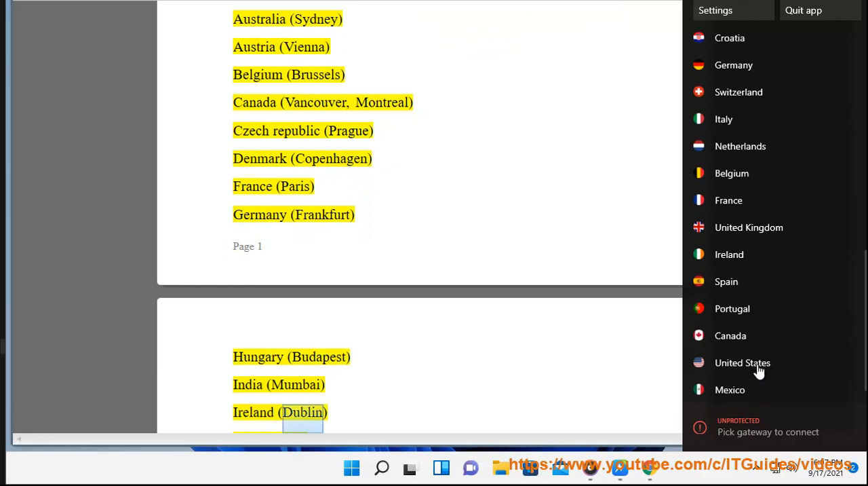
Step: Connect to the United States gateway and continue down the locations list to Singapore
left_click(743, 362)
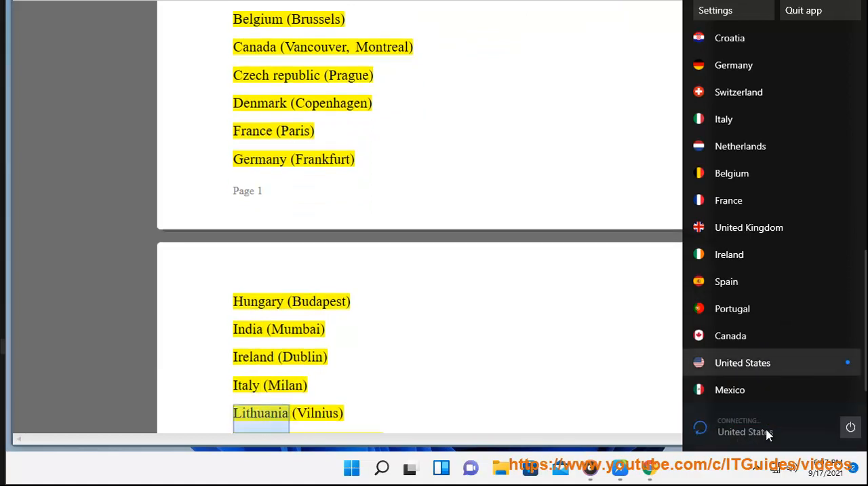
scroll("down", 3)
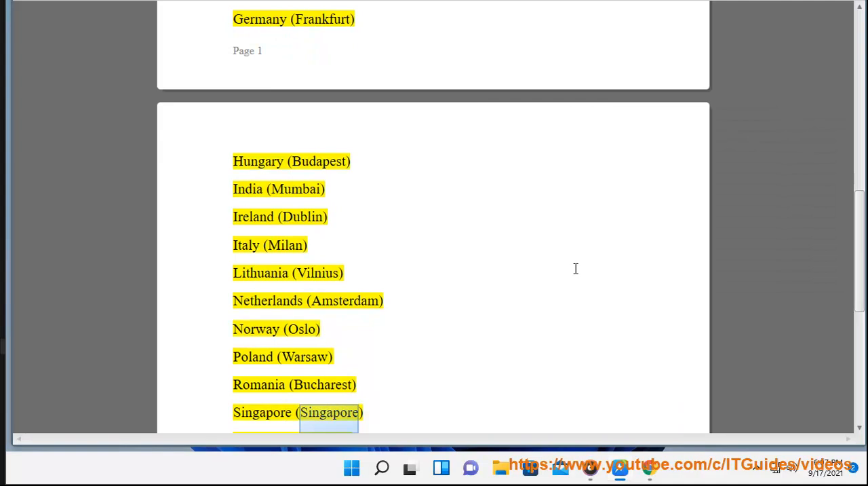
scroll("down", 3)
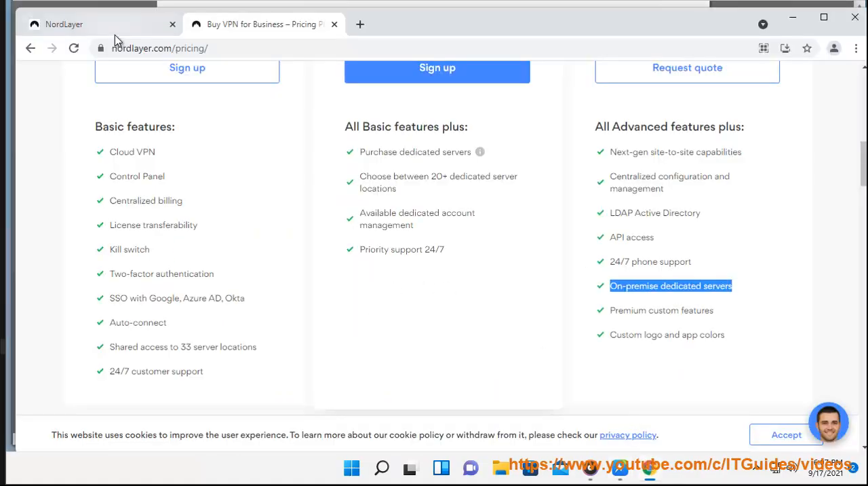
Step: Show the control panel's Network Gateways list with the active TEST private gateway, dismissing the error notice
left_click(63, 24)
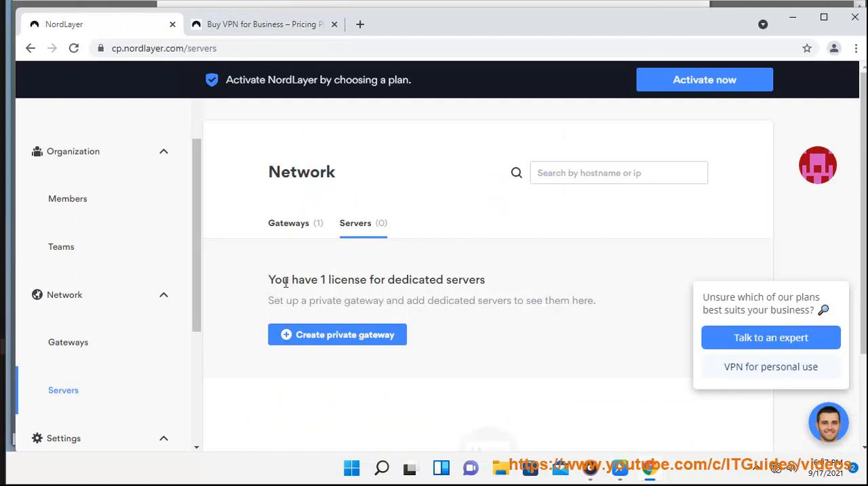
double_click(412, 280)
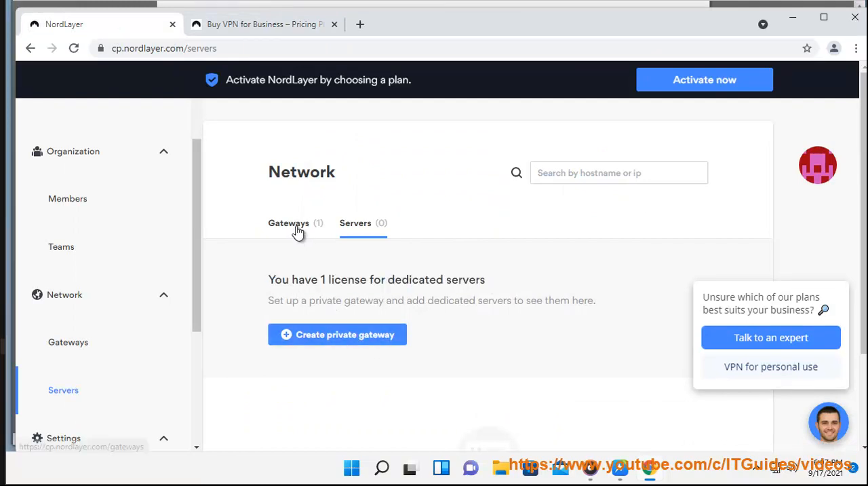
left_click(287, 223)
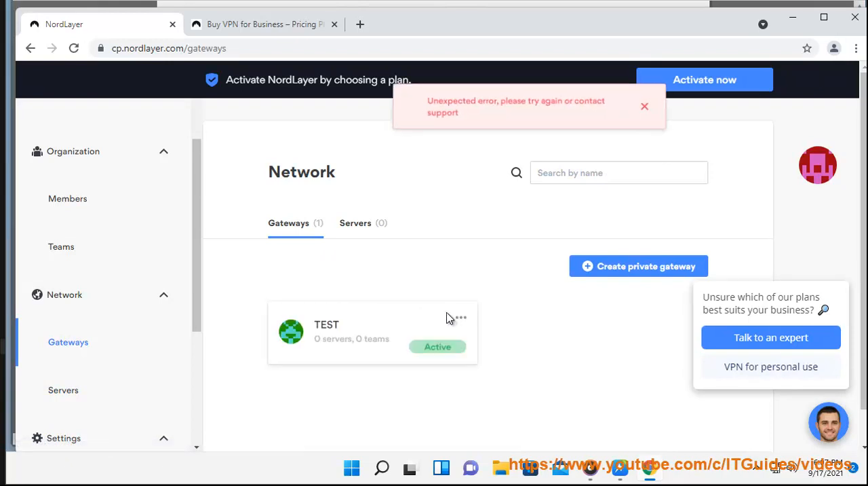
left_click(643, 106)
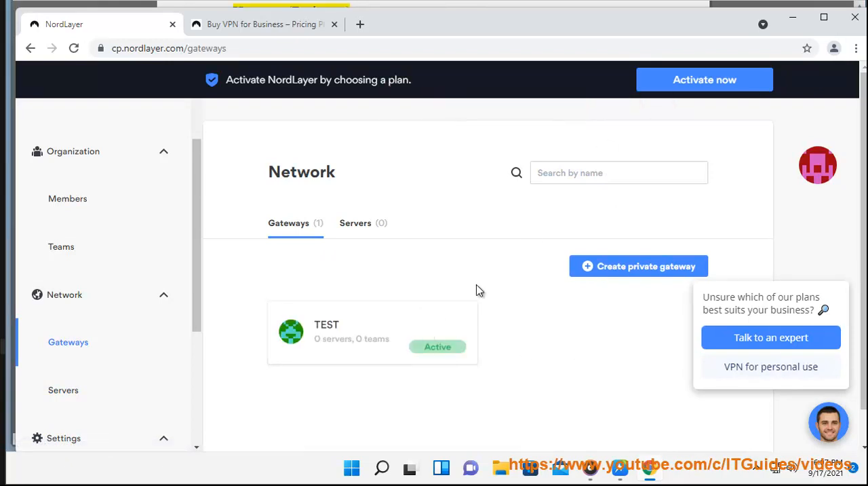
mouse_move(437, 347)
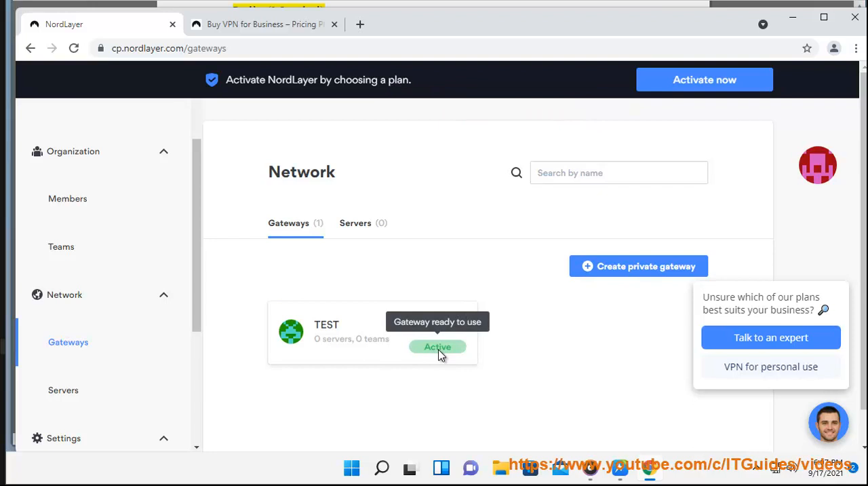